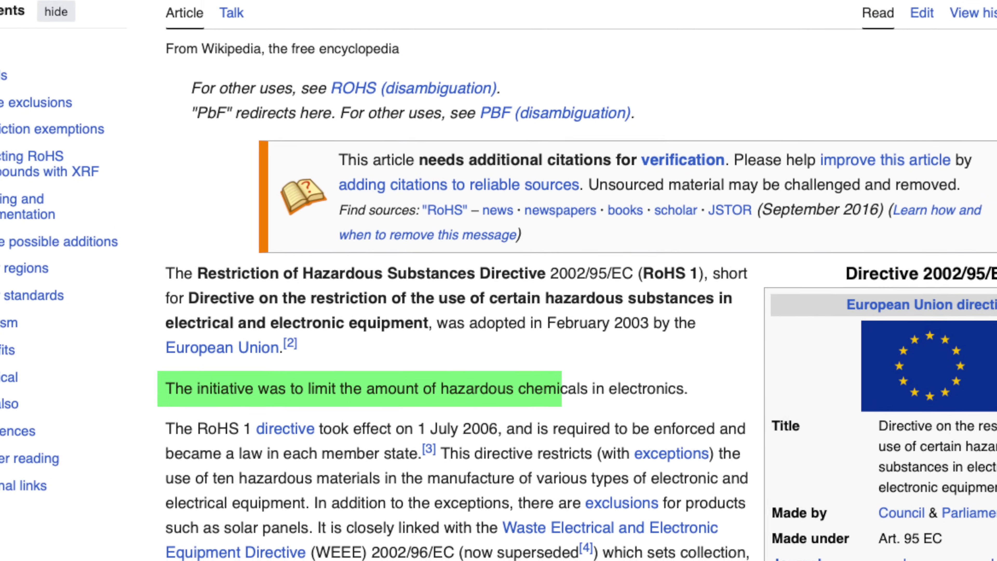
scroll("down", 3)
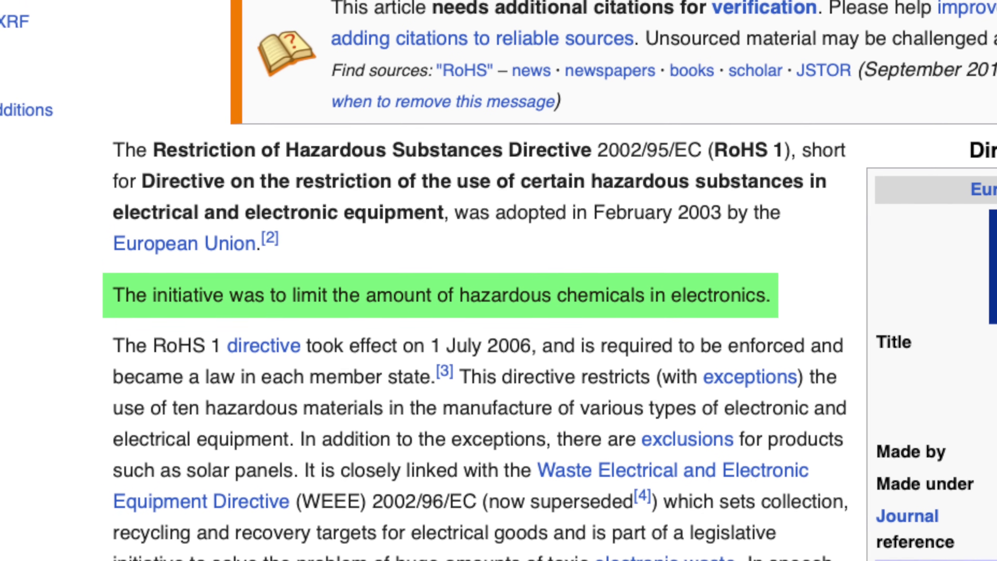